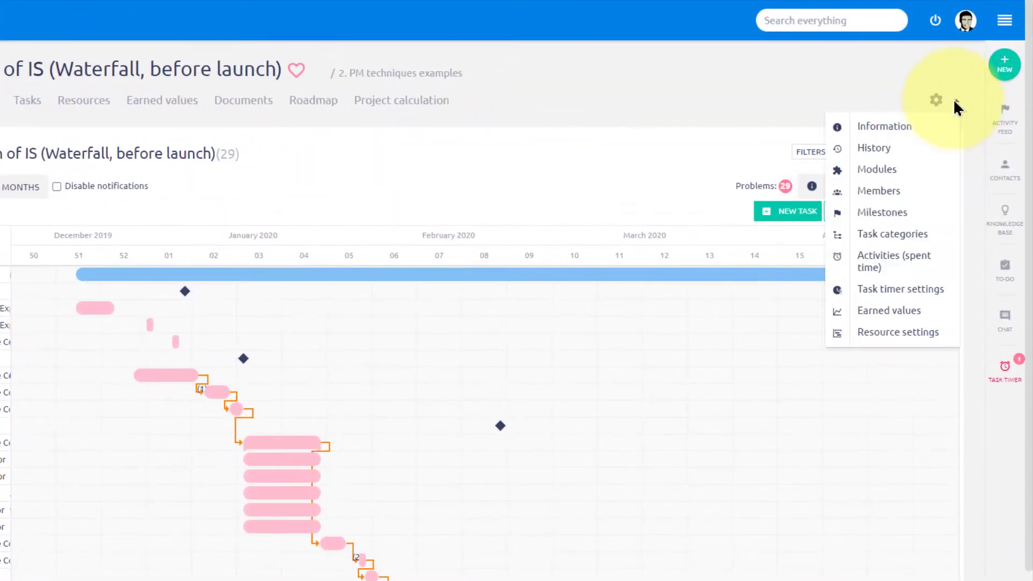
Open the module settings for the Implementation of IS project
left_click(877, 169)
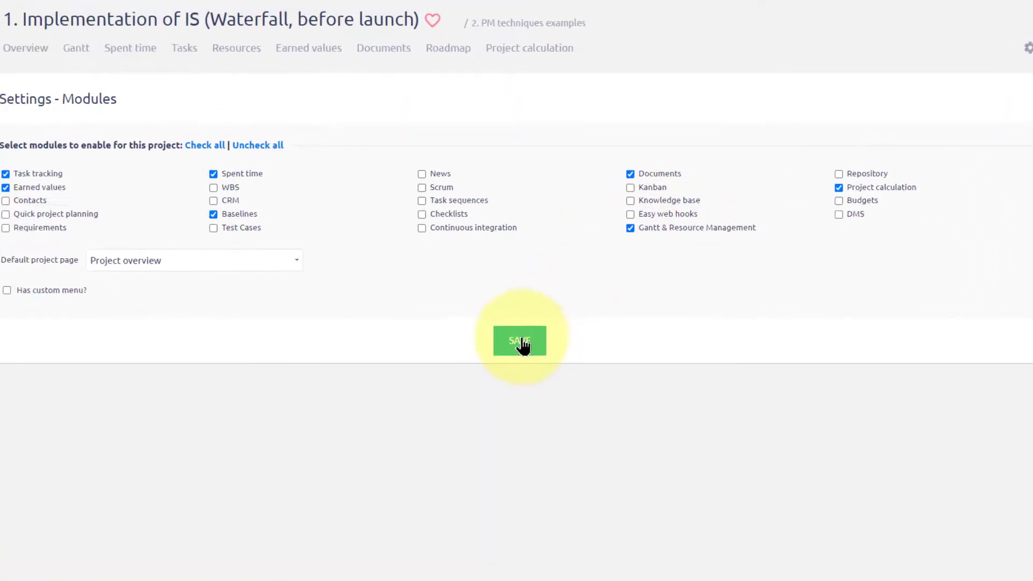
left_click(519, 341)
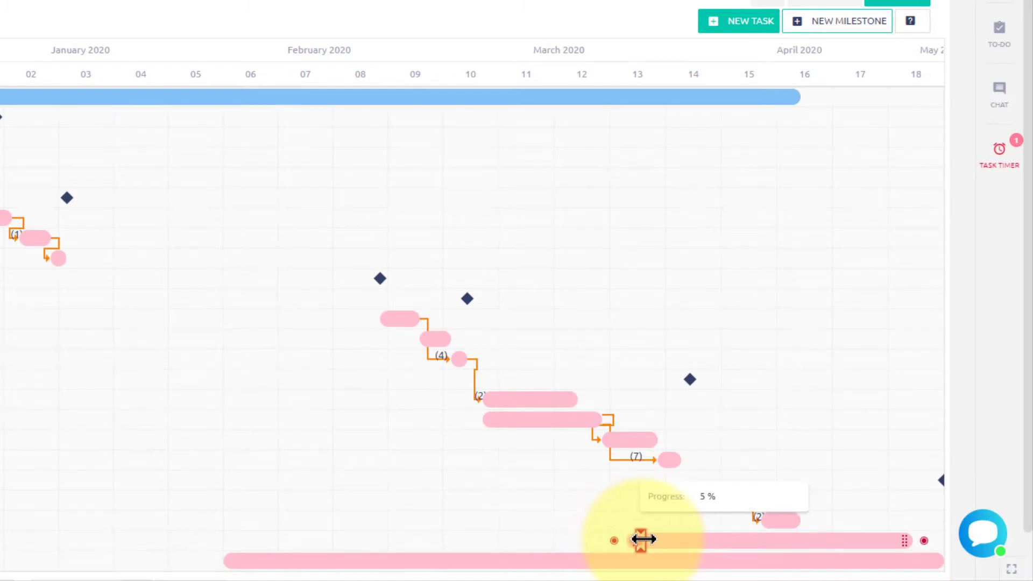
Drag the lower task bar's progress handle from 5% up to about 66%
left_click_drag(640, 540, 696, 540)
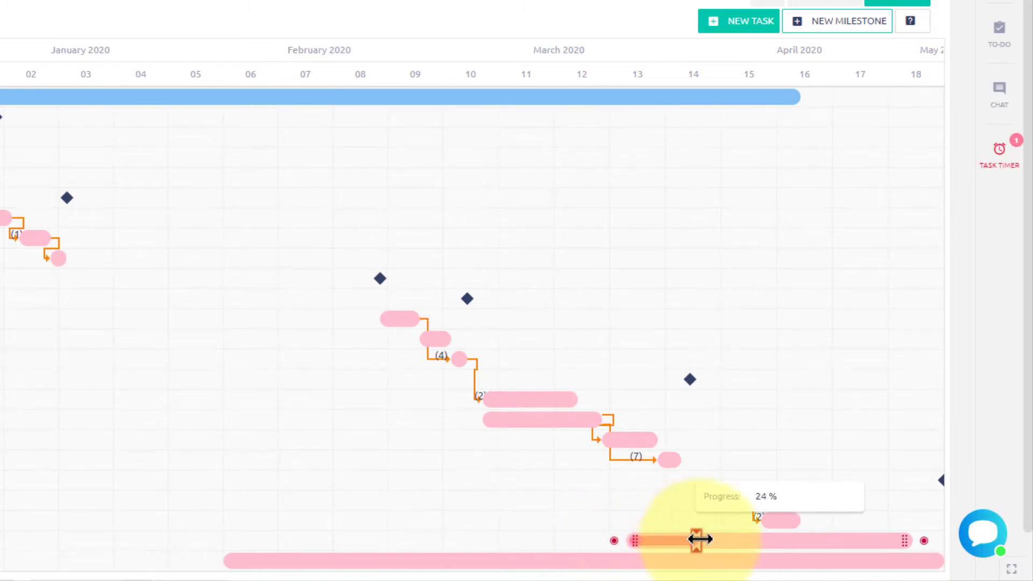
left_click_drag(697, 540, 744, 540)
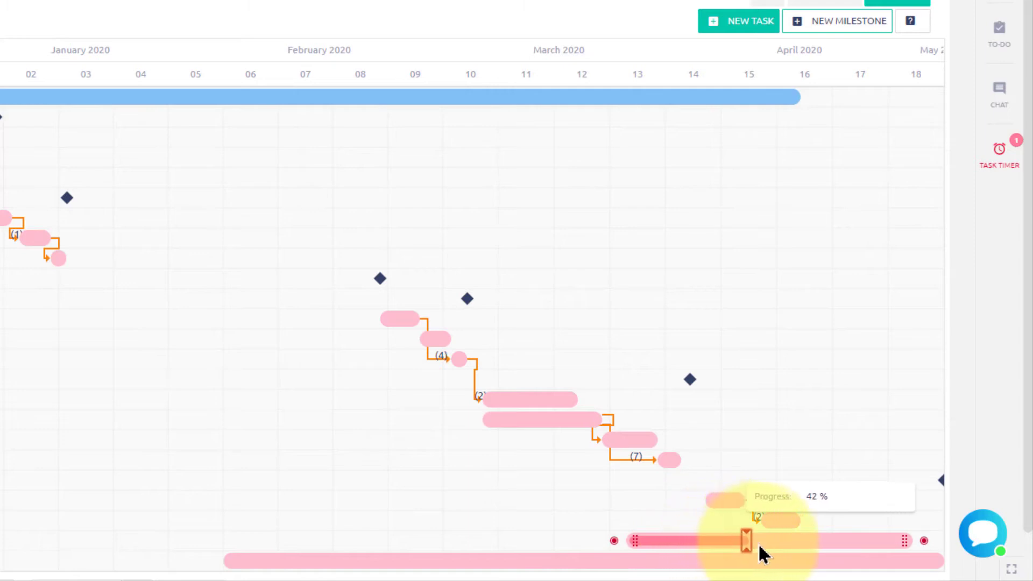
left_click_drag(746, 540, 817, 542)
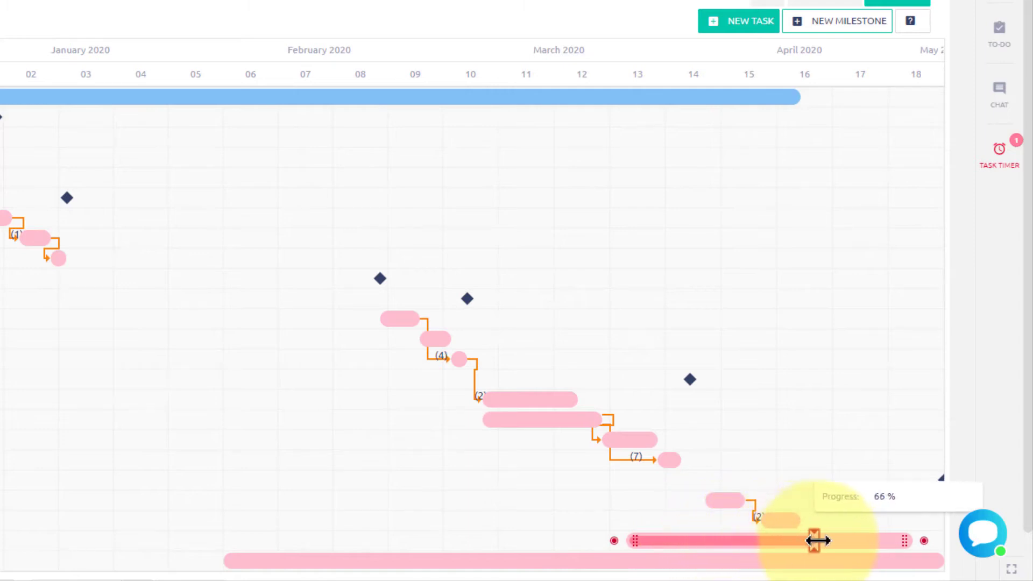
left_click_drag(820, 541, 616, 540)
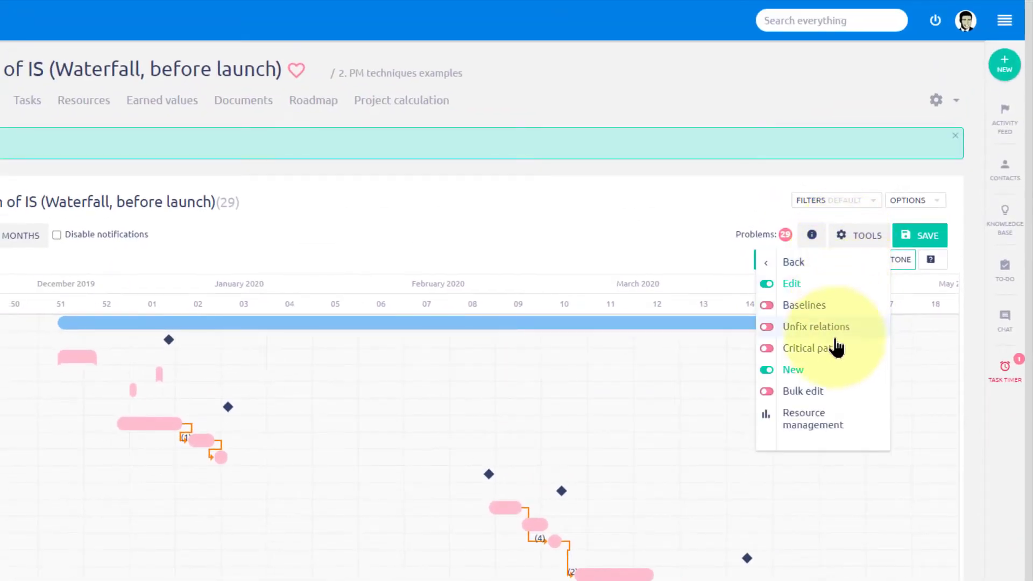
Enable Critical path in the Gantt tools and display it on the chart
left_click(766, 348)
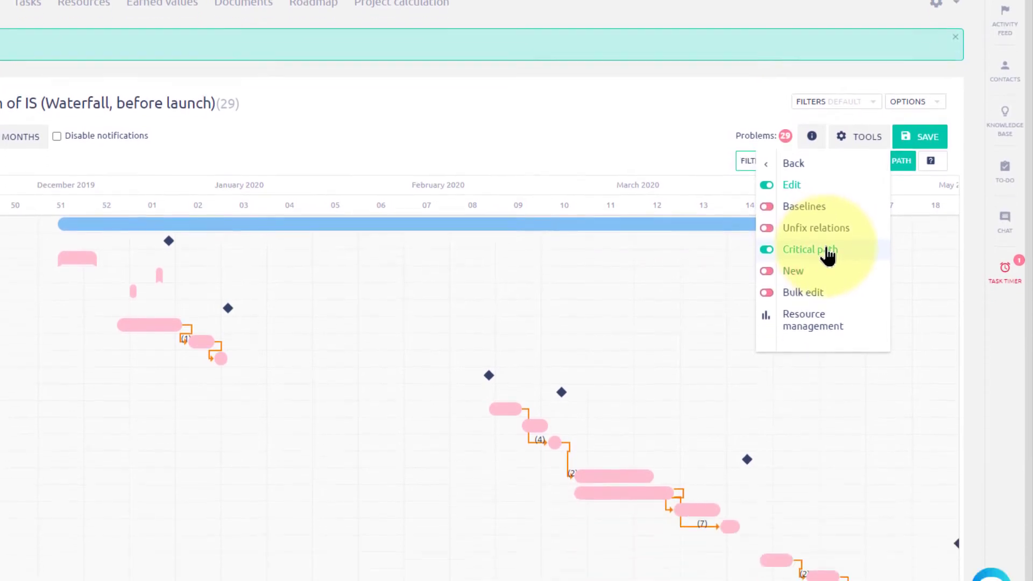
left_click(766, 249)
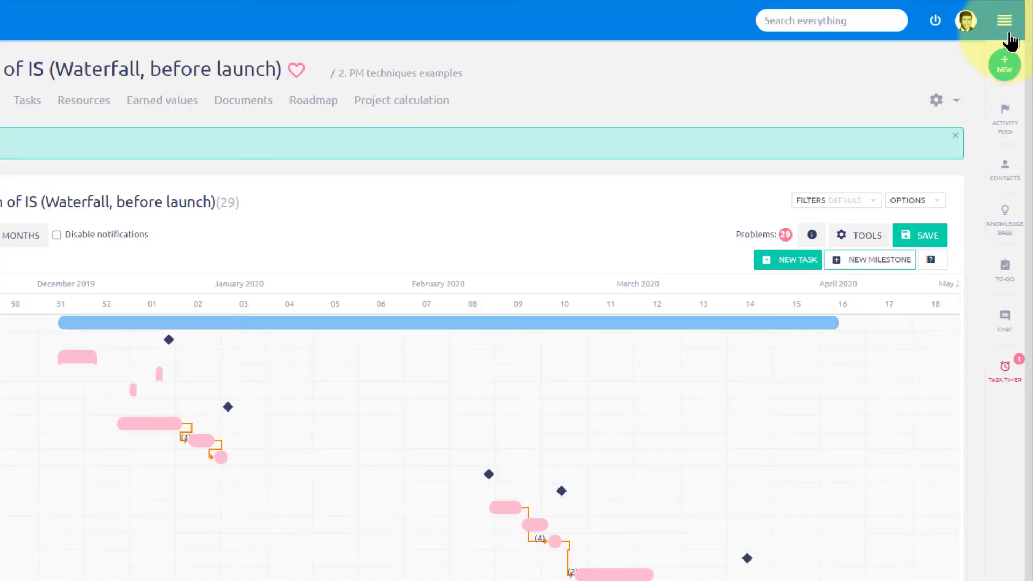
View the Global Gantt with a project group expanded, then open Portfolio Management documentation
left_click(1004, 20)
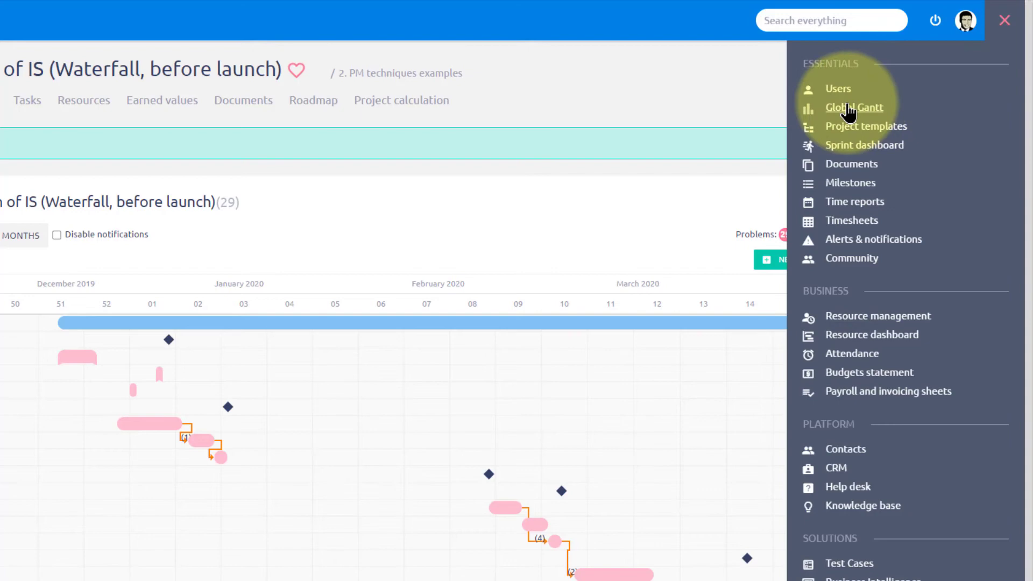
left_click(854, 107)
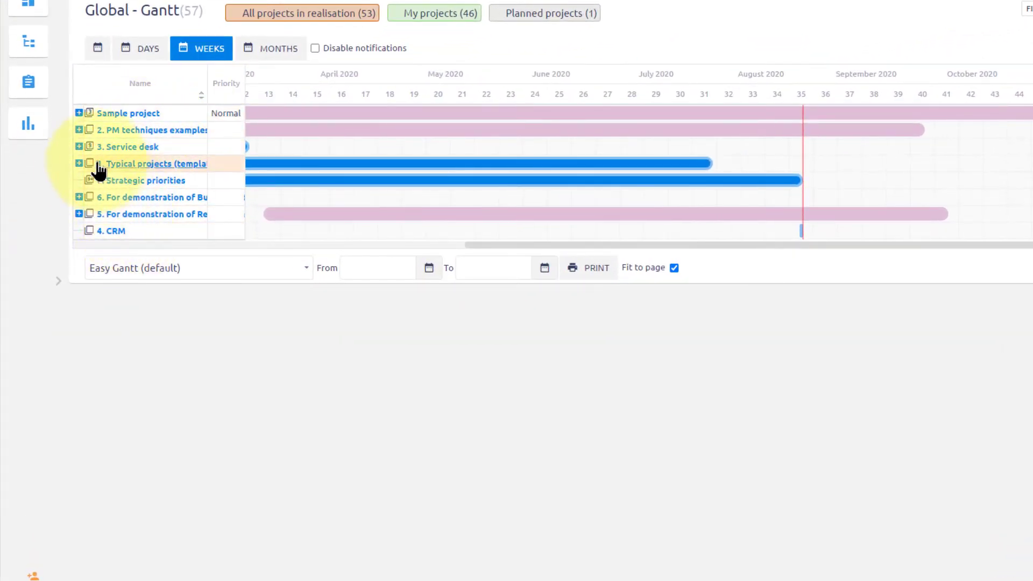
left_click(79, 164)
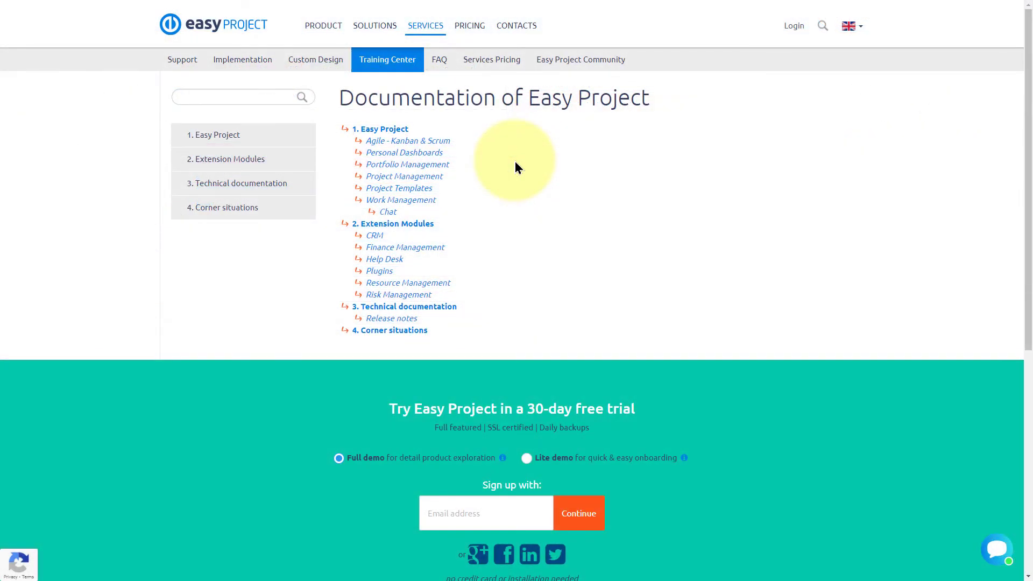
scroll("down", 3)
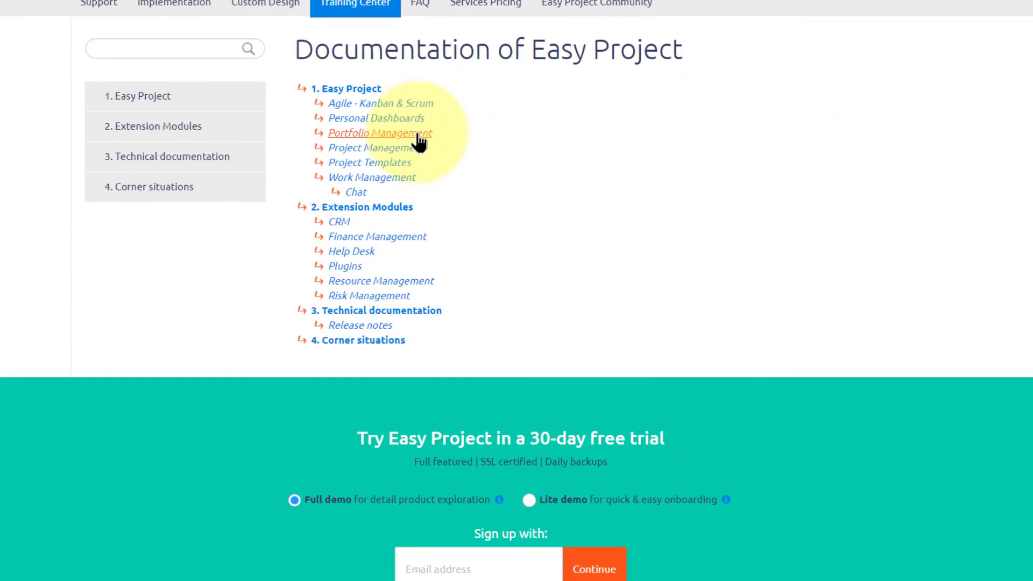
left_click(379, 132)
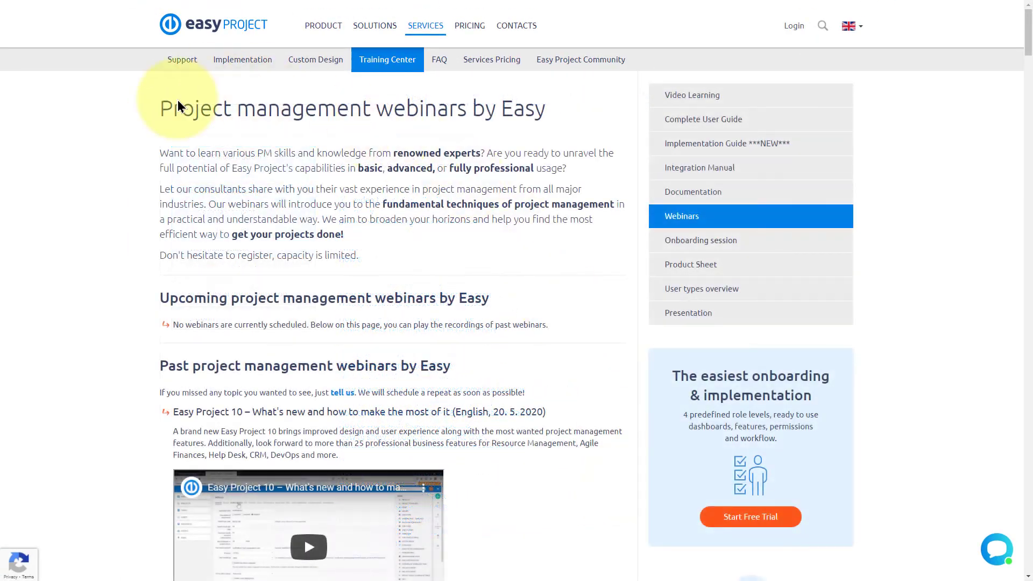
Scroll the webinars page down to the past webinar recordings
scroll("down", 3)
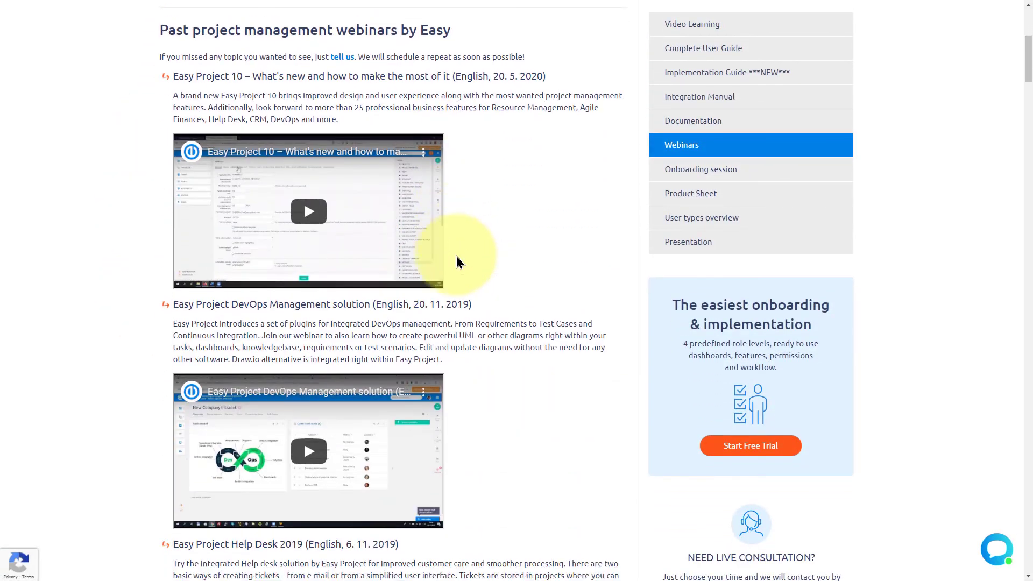